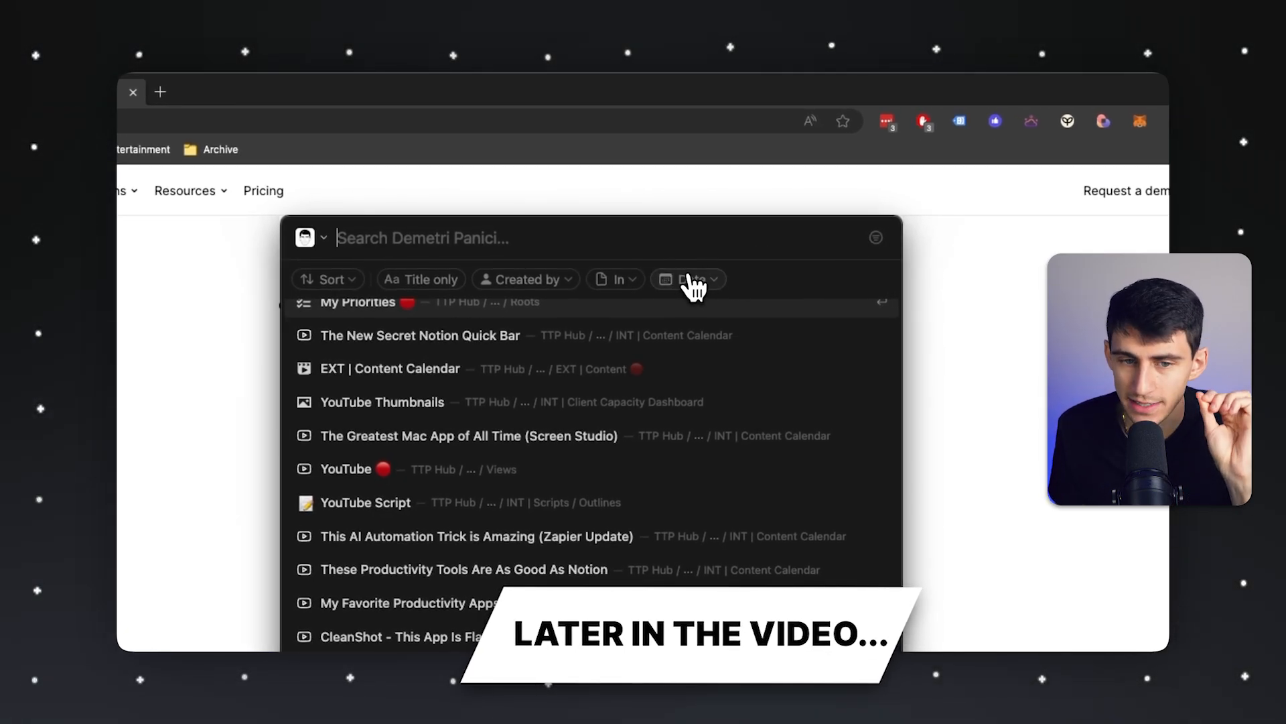
# - Bring up Notion's quick search bar over the browser releases page with Cmd+Shift+K
pyautogui.click(614, 279)
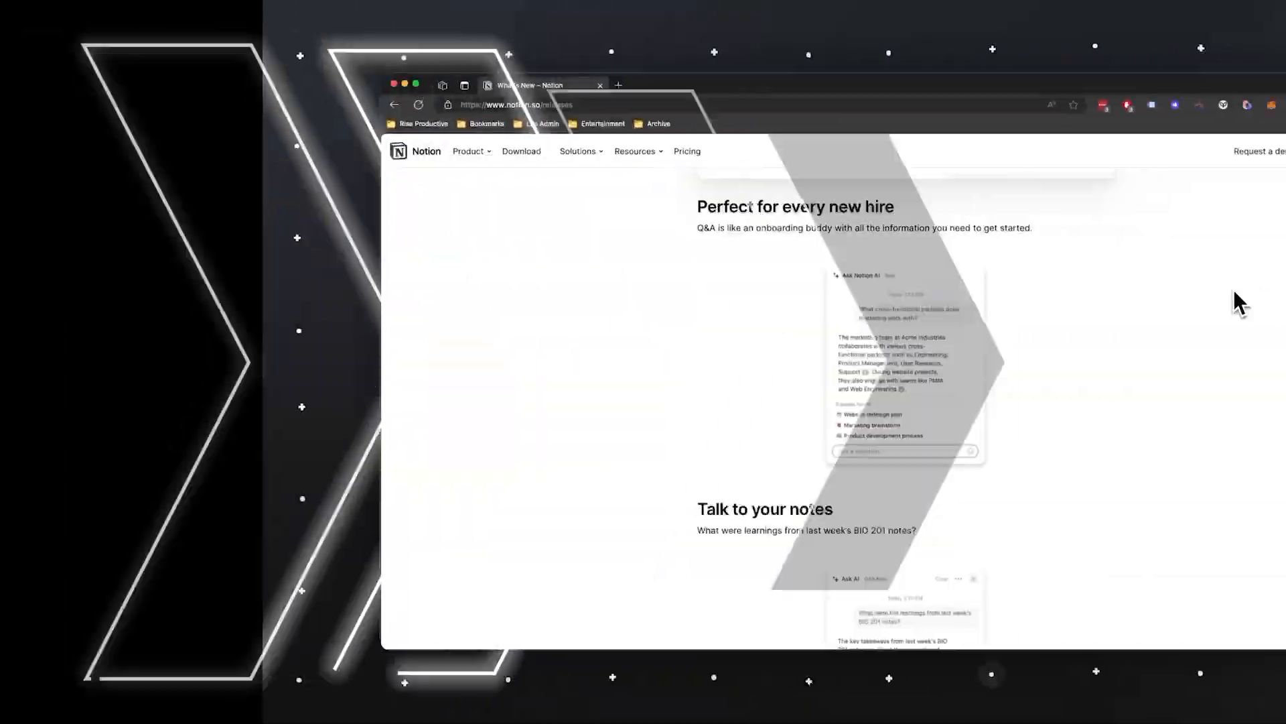
pyautogui.press('cmd+shift+k')
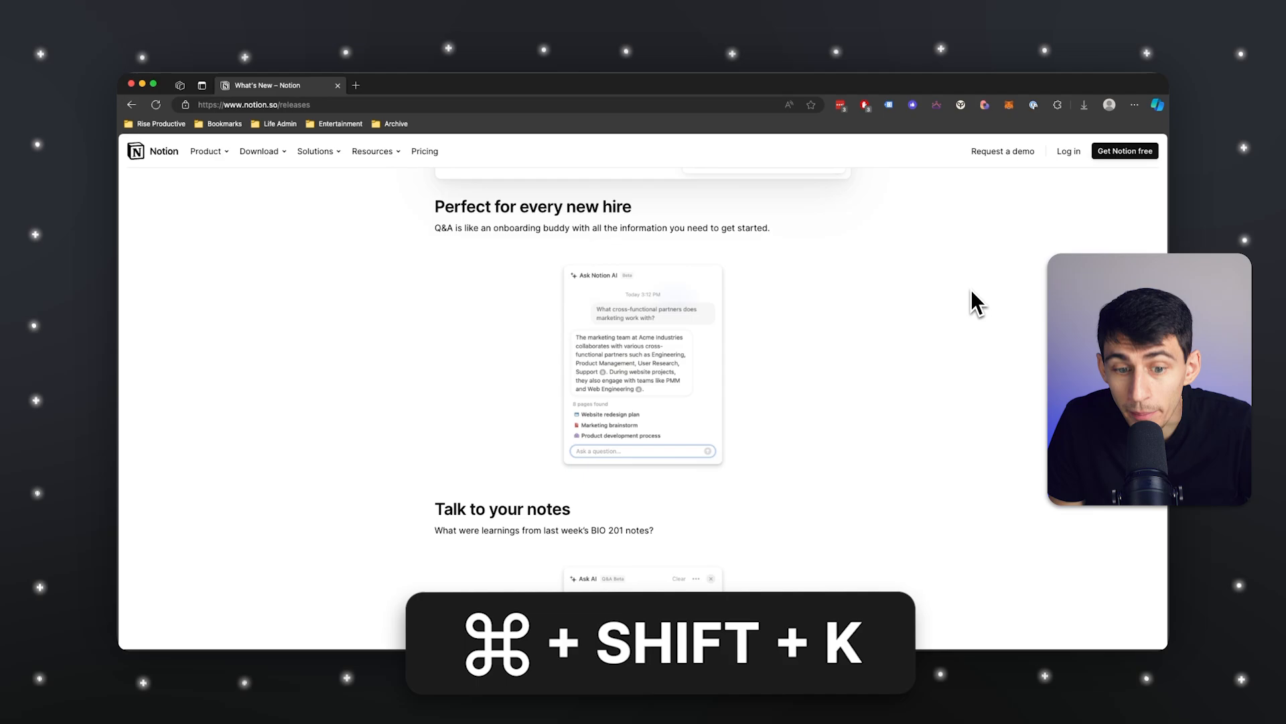
pyautogui.press('cmd+shift+k')
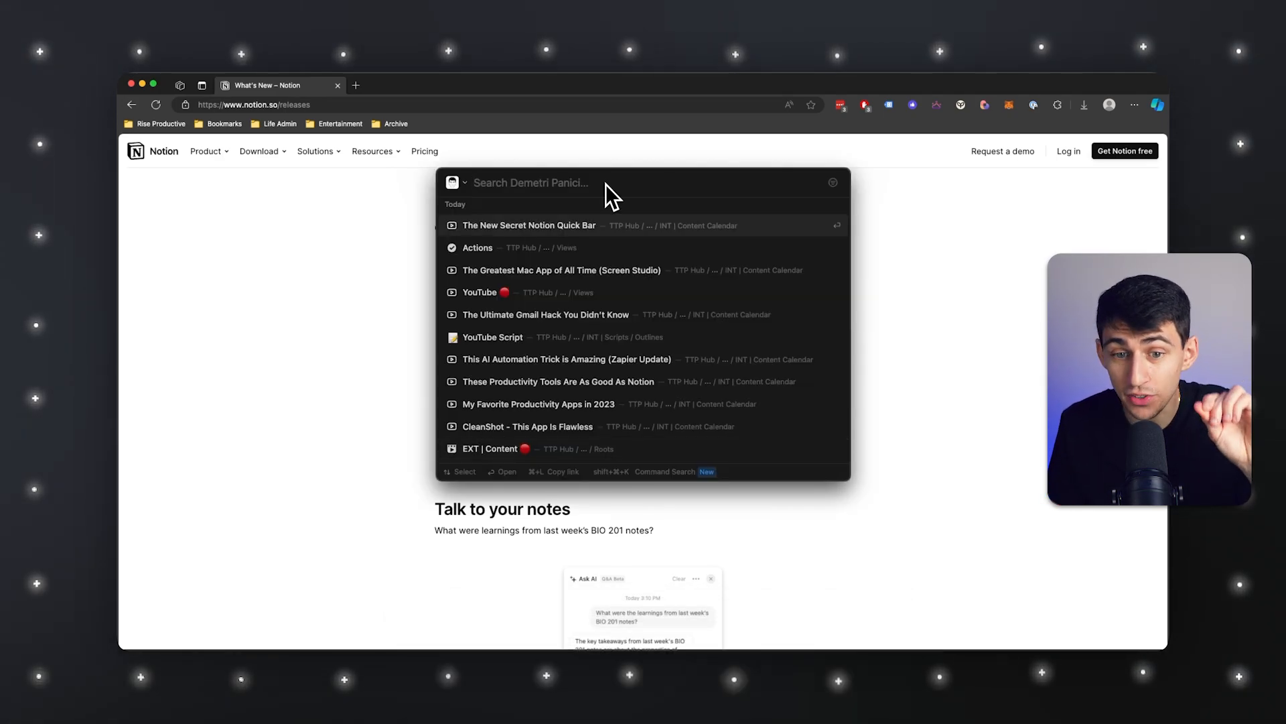
pyautogui.moveTo(648, 220)
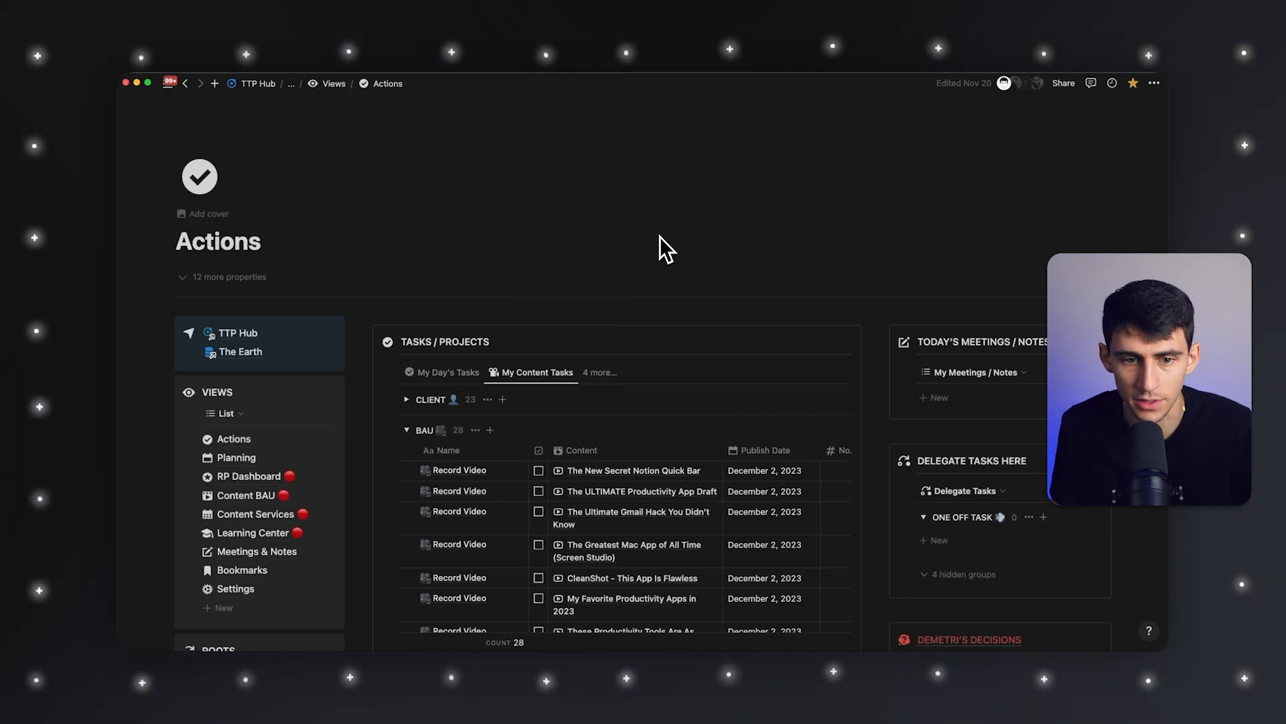
# - Search 'youtube thumbnails' in quick search and open the YouTube Thumbnails result
pyautogui.press('cmd+shift+k')
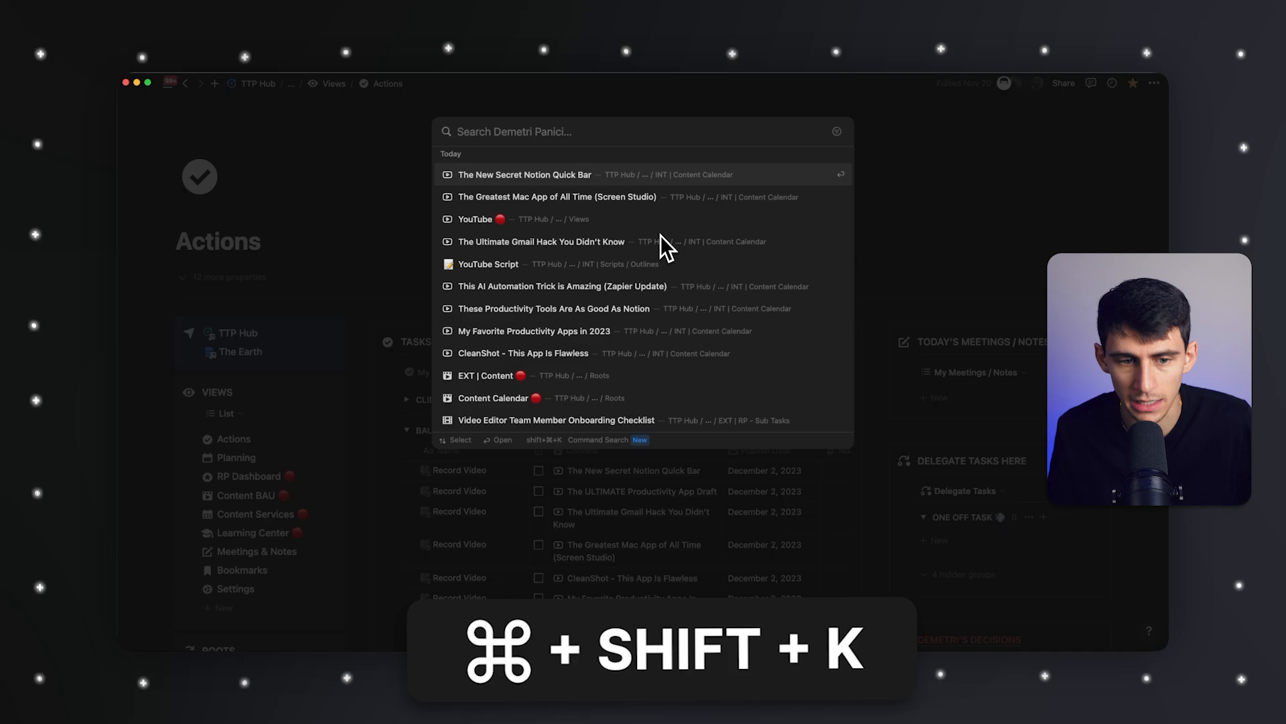
pyautogui.write('youtube')
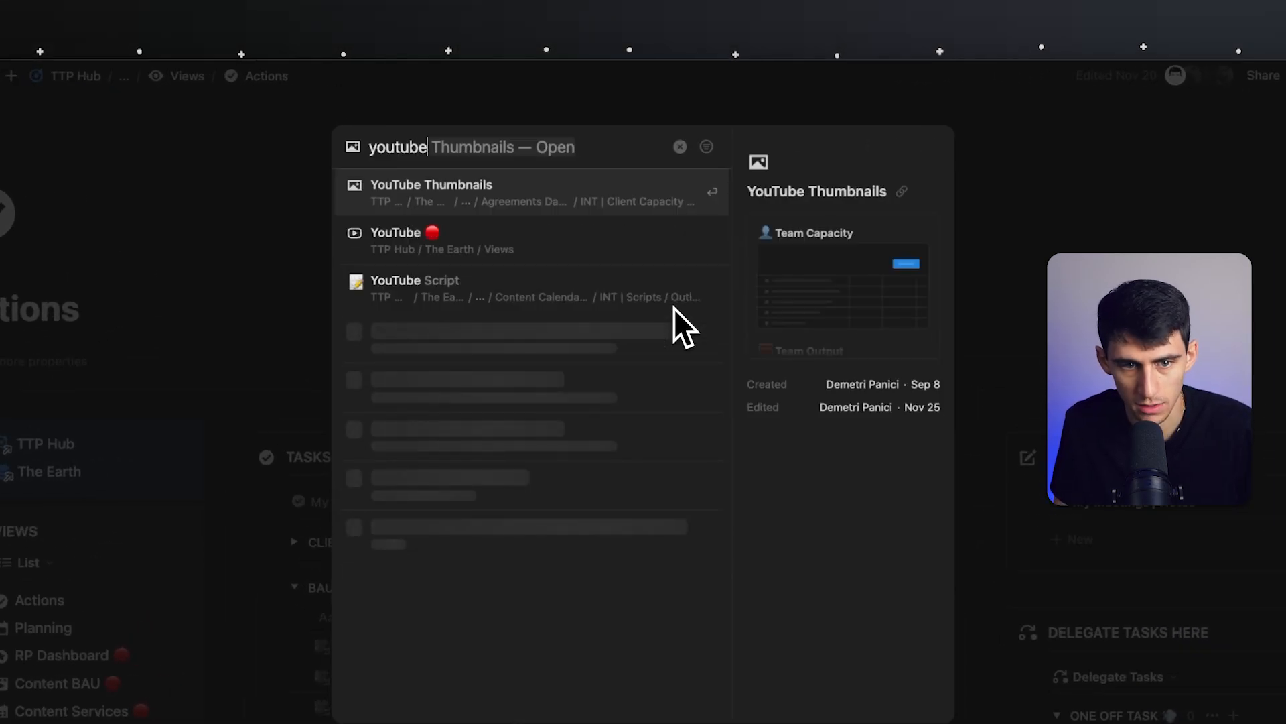
pyautogui.write('thumbnails')
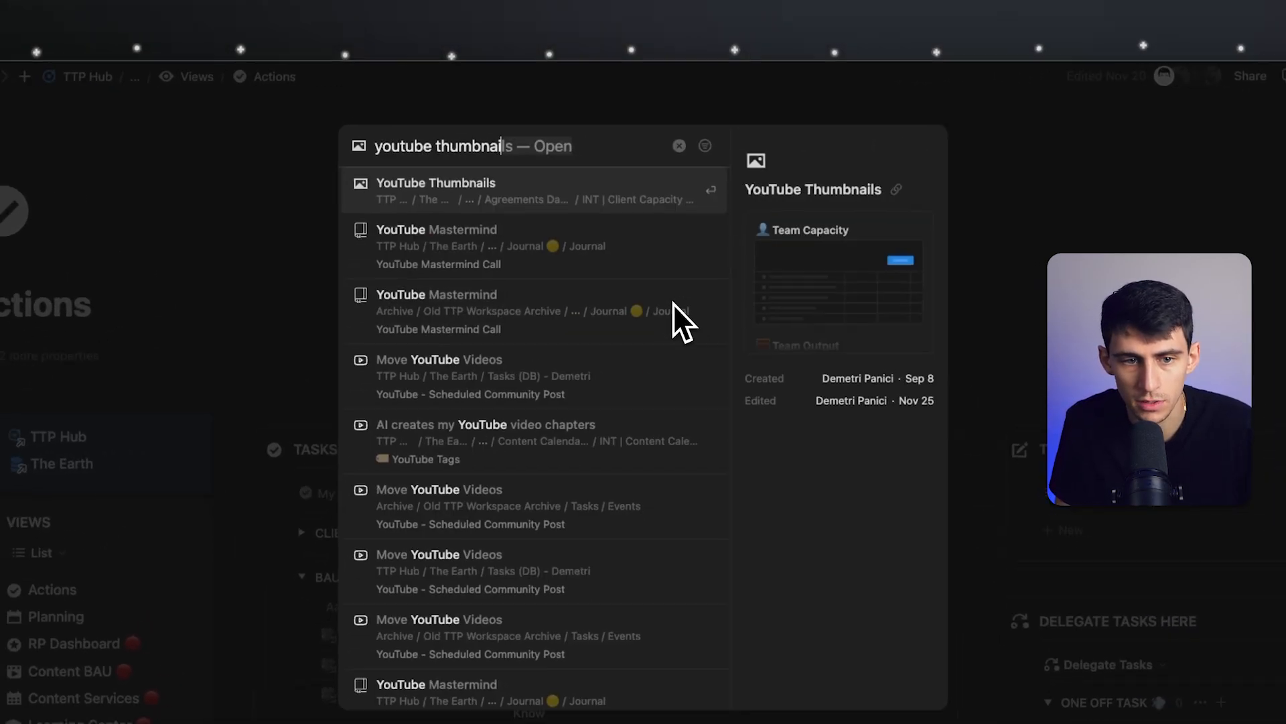
pyautogui.click(435, 182)
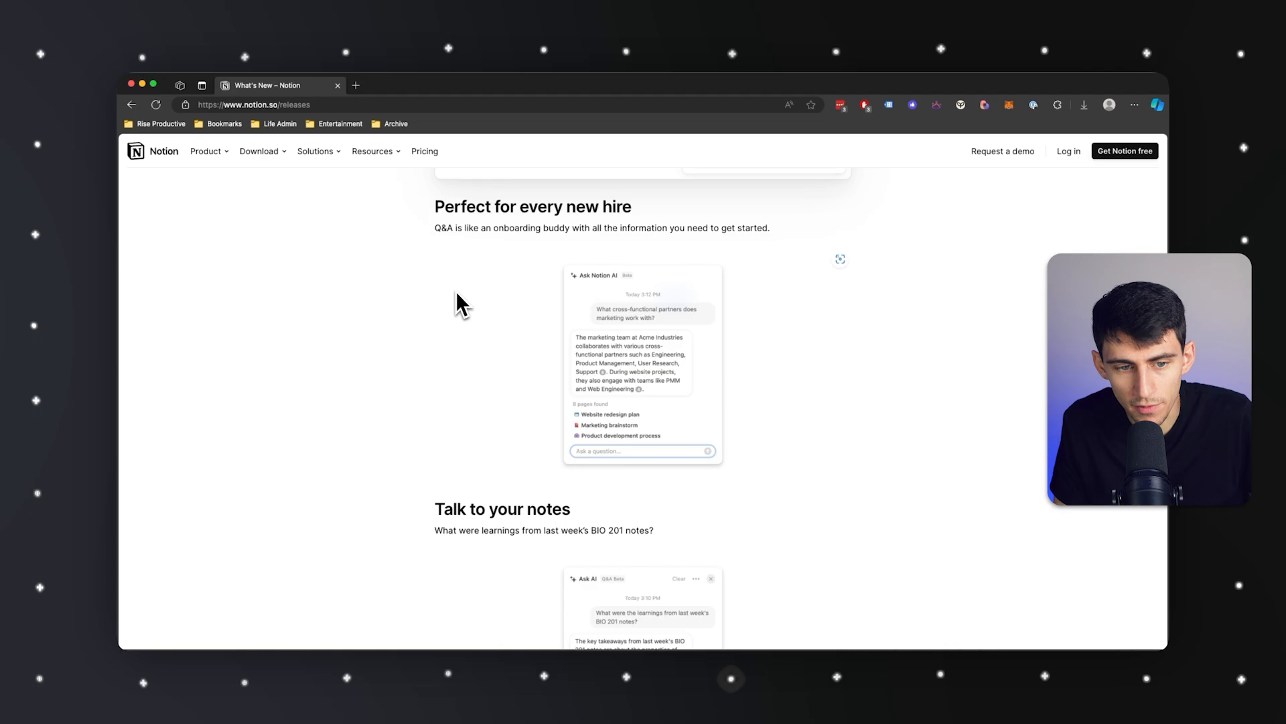
# - From quick search, open My Priorities and other results as new Notion tabs
pyautogui.press('cmd+shift+k')
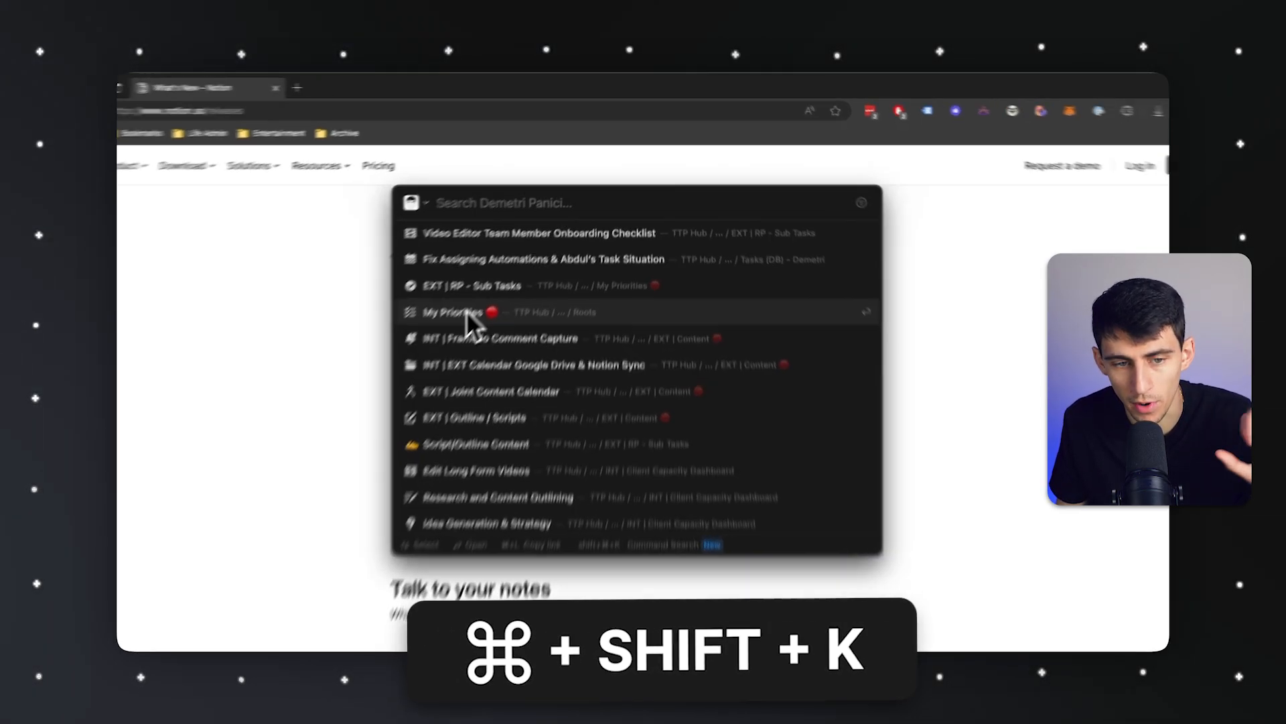
pyautogui.click(451, 312)
pyautogui.write('youtubeyoutube')
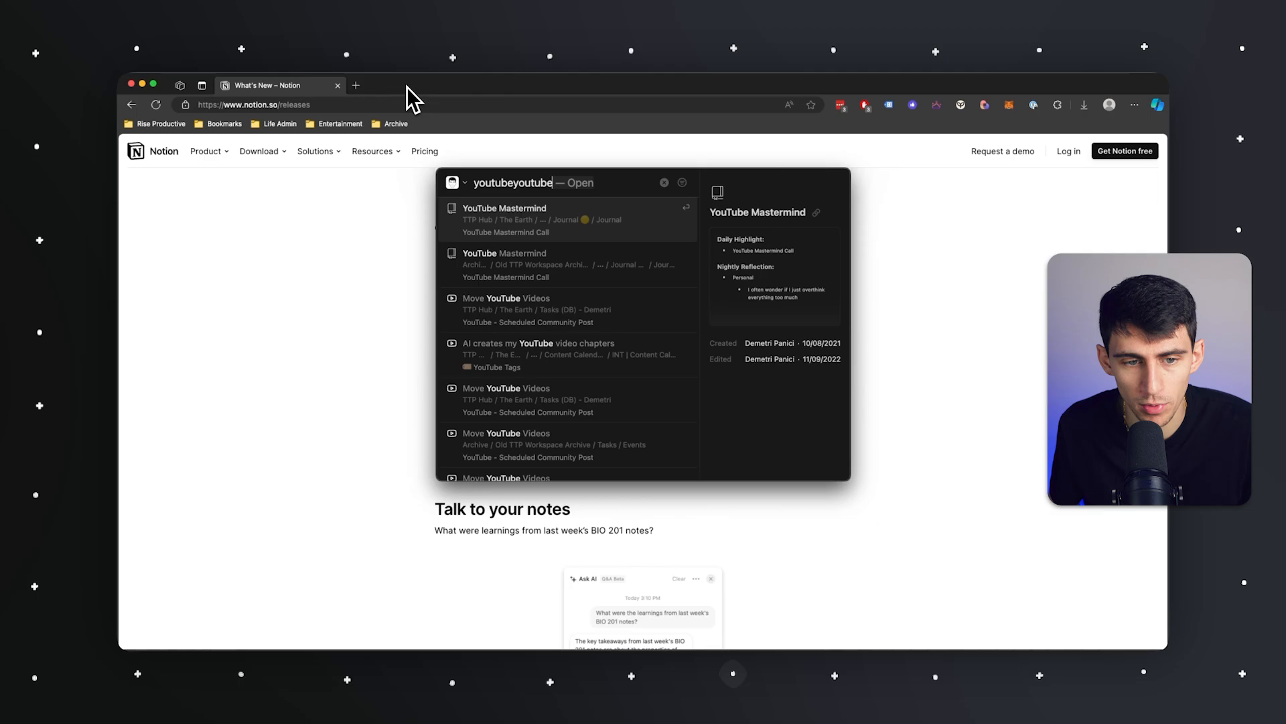
pyautogui.click(540, 222)
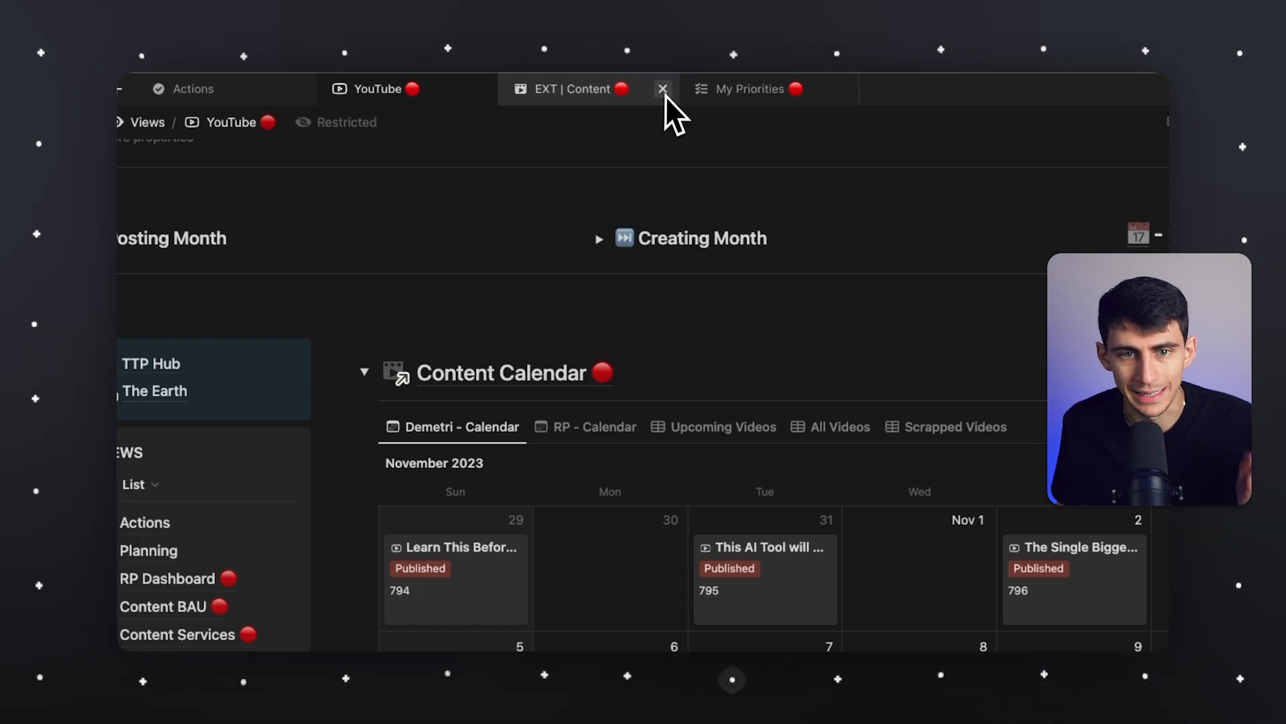
# - Close the EXT | Content tab and reopen My Priorities from quick search as a new tab
pyautogui.click(663, 88)
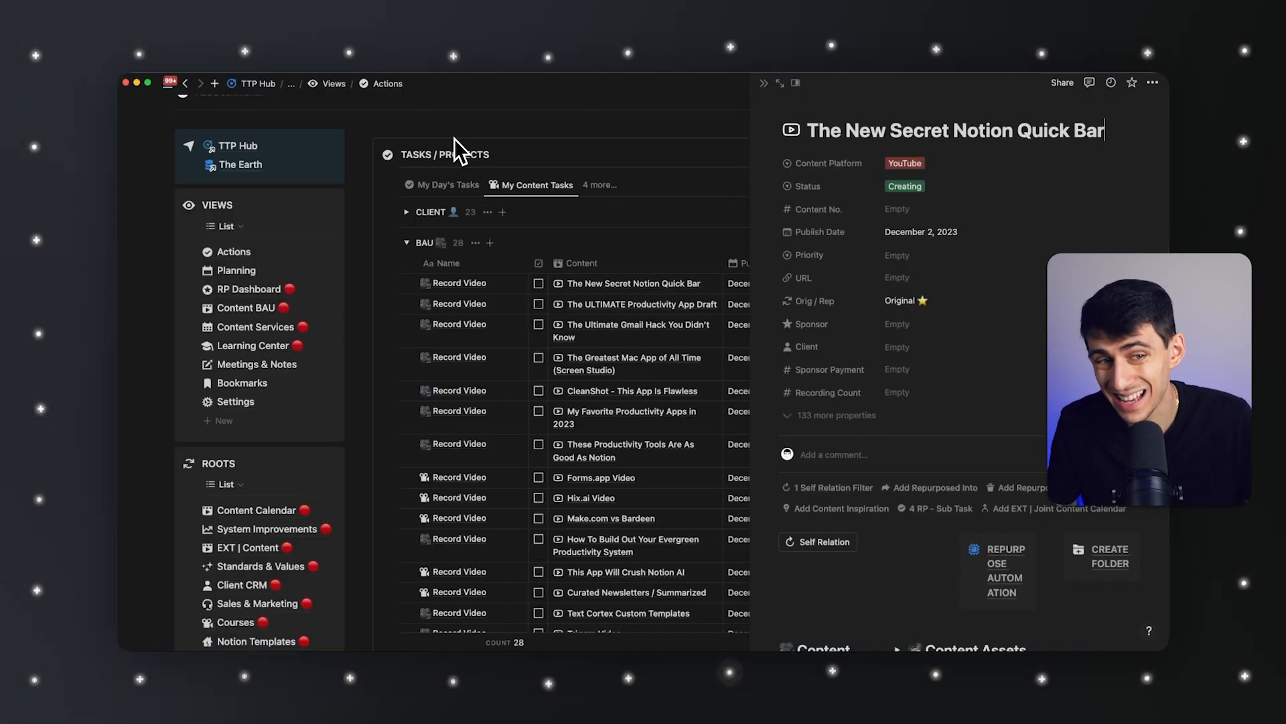
pyautogui.press('cmd+k')
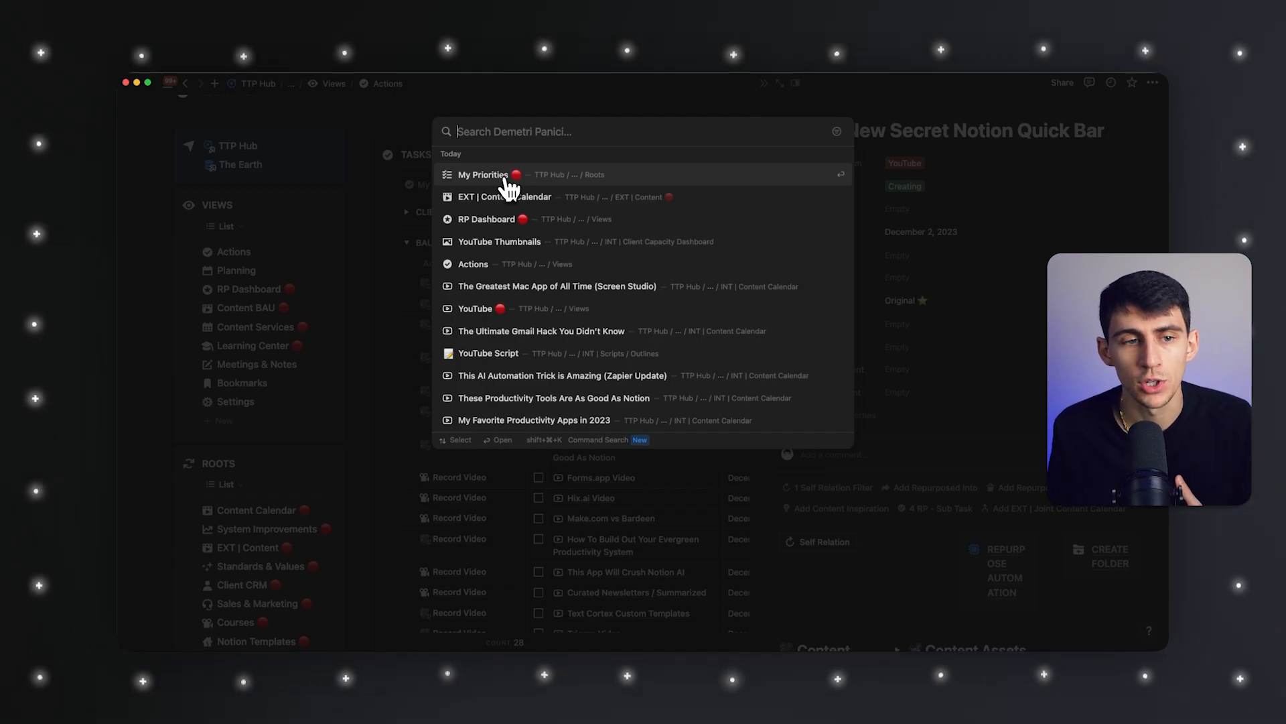
pyautogui.click(482, 174)
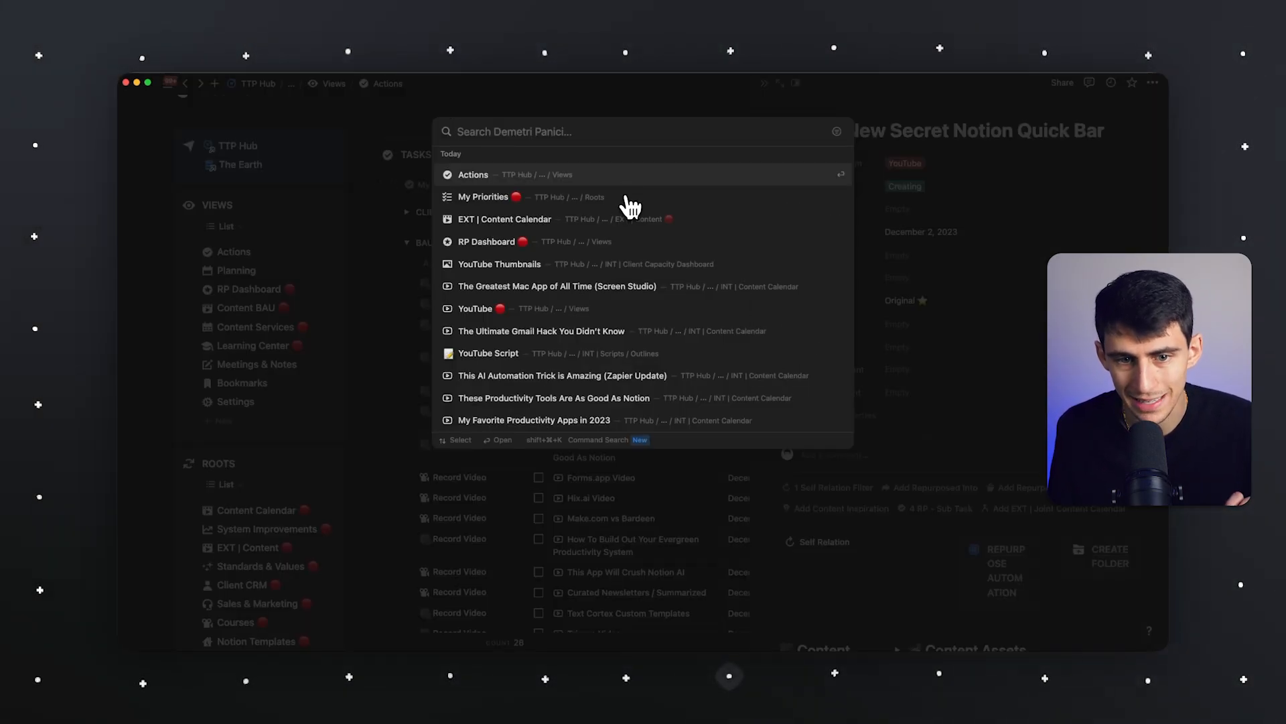
pyautogui.click(483, 196)
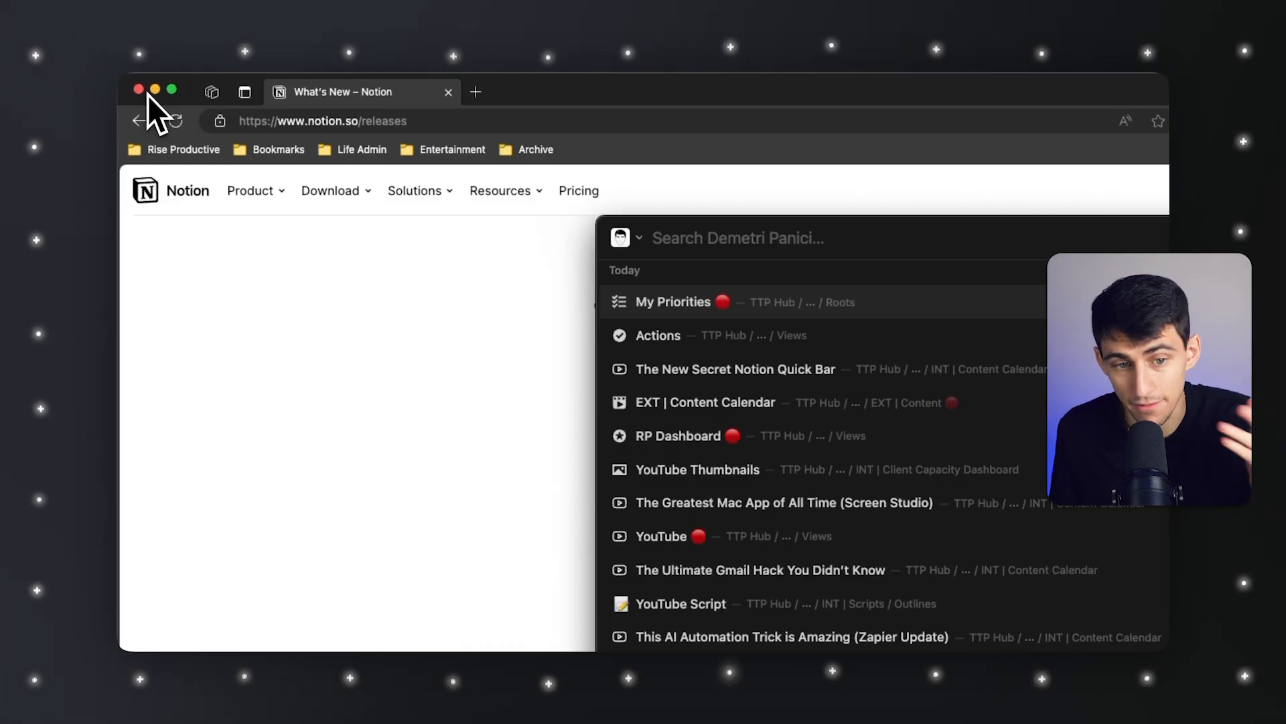
# - Add RP Dashboard as a new tab via quick search, then return to the Actions tab
pyautogui.click(658, 335)
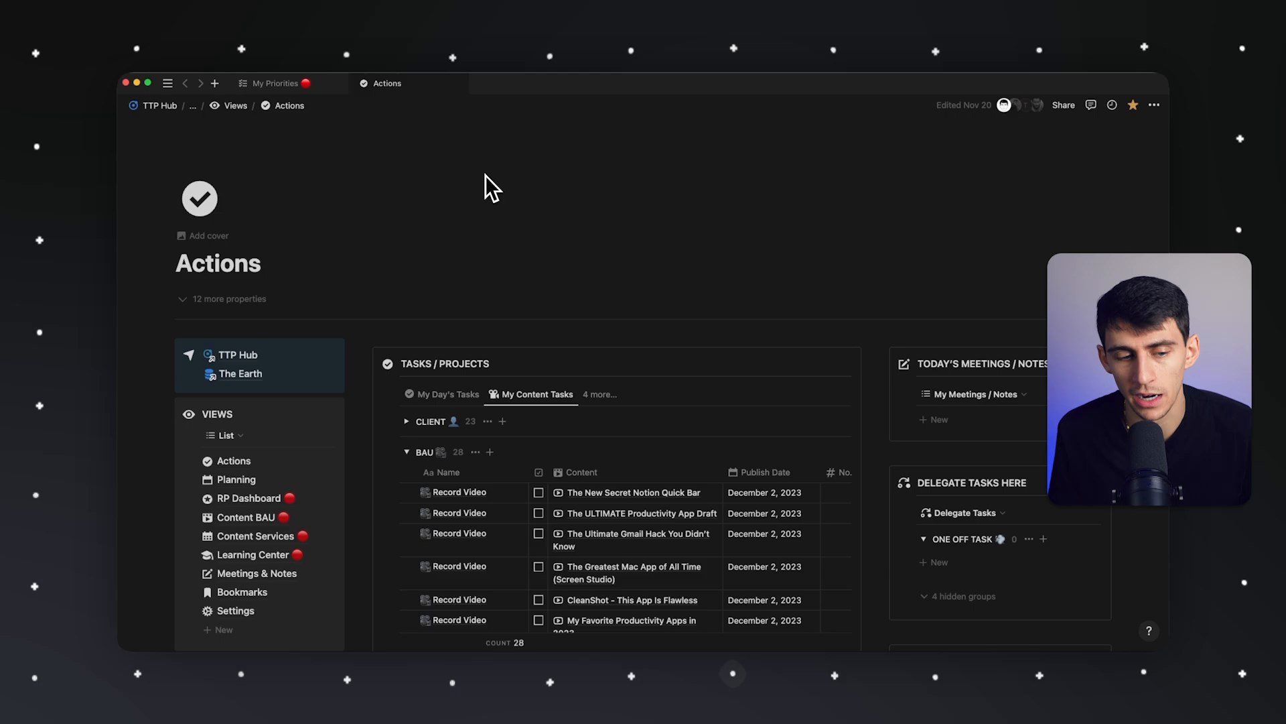
pyautogui.press('cmd+shift+k')
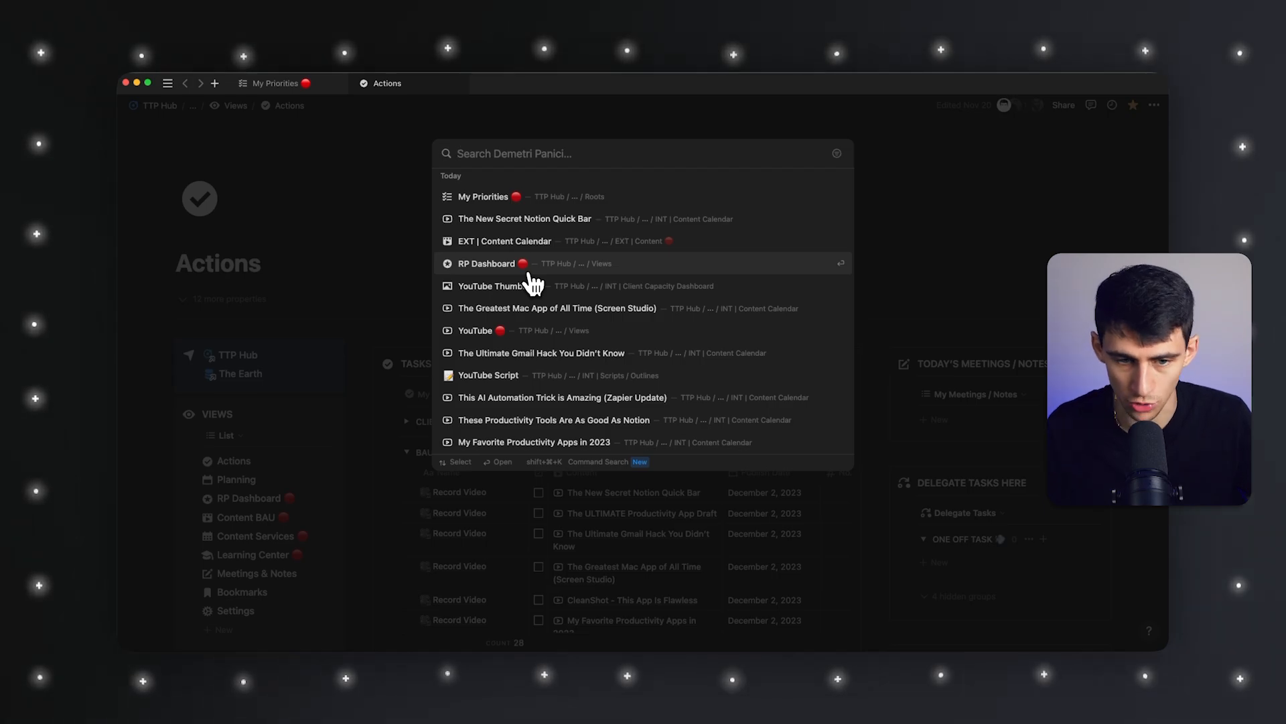
pyautogui.click(487, 264)
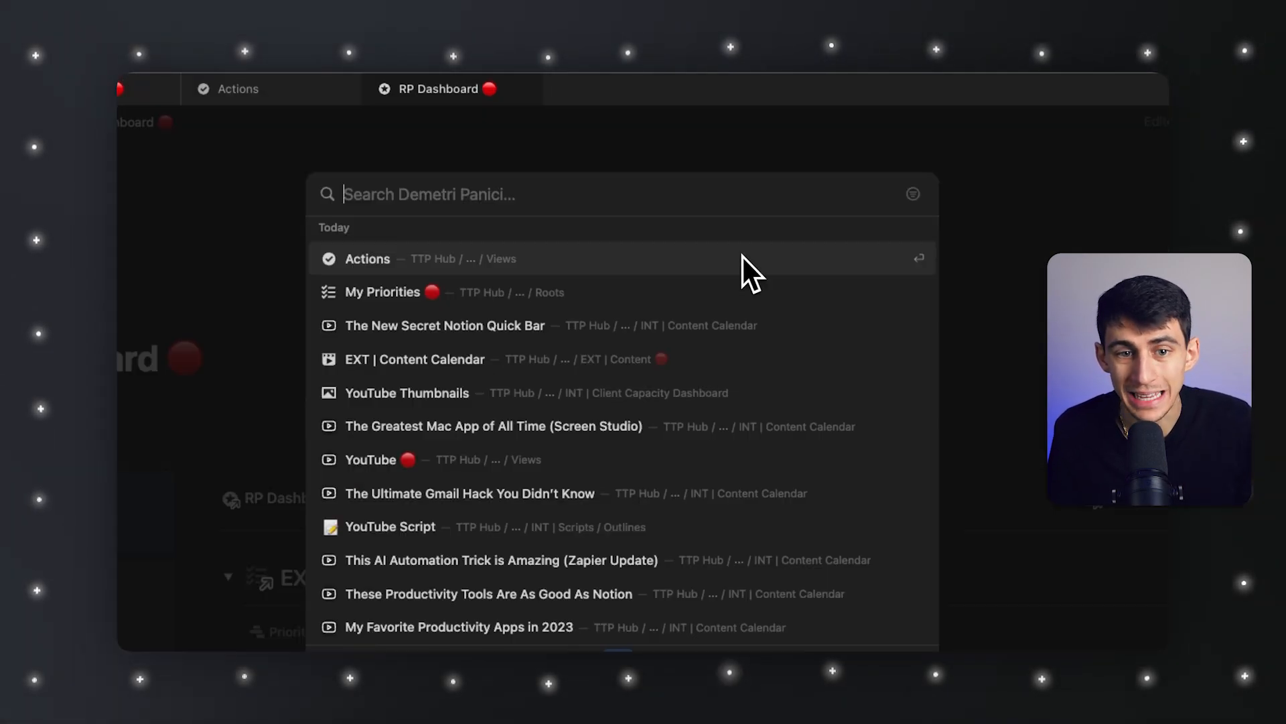
pyautogui.click(367, 259)
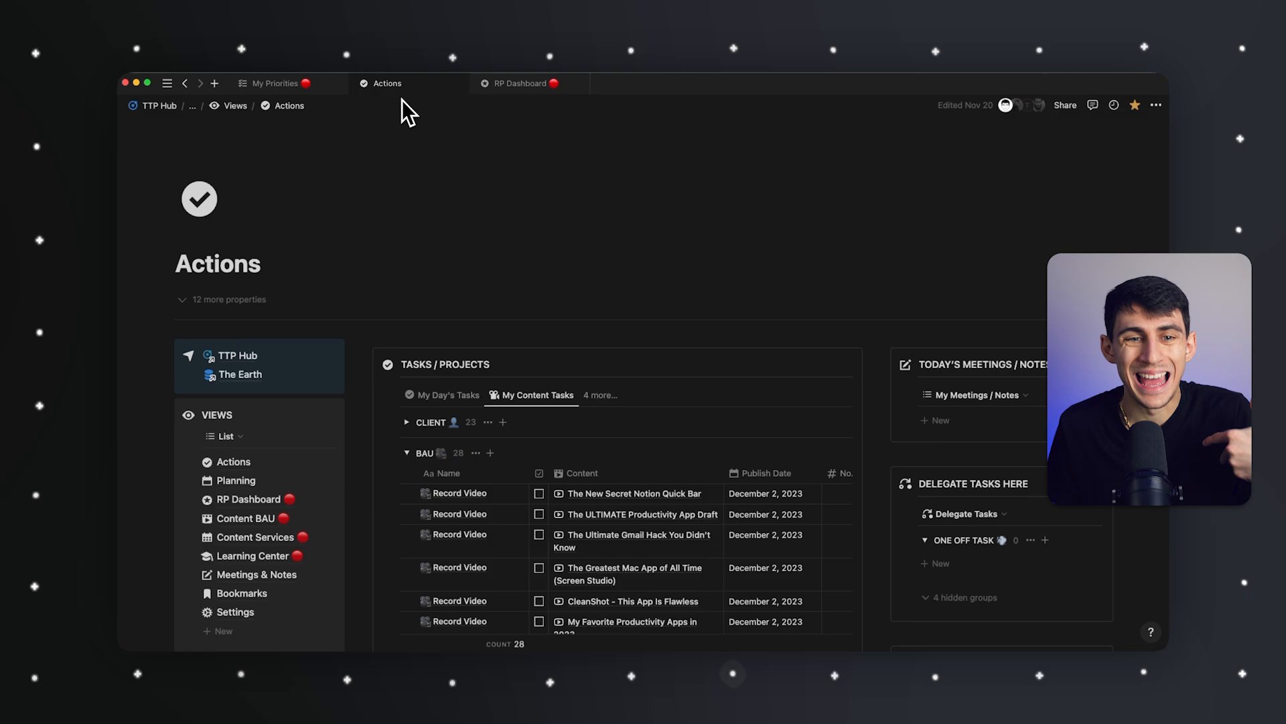
# - Switch to RP Dashboard and open 'The Ultimate Gmail Hack You Didn't Know' from quick search
pyautogui.click(519, 83)
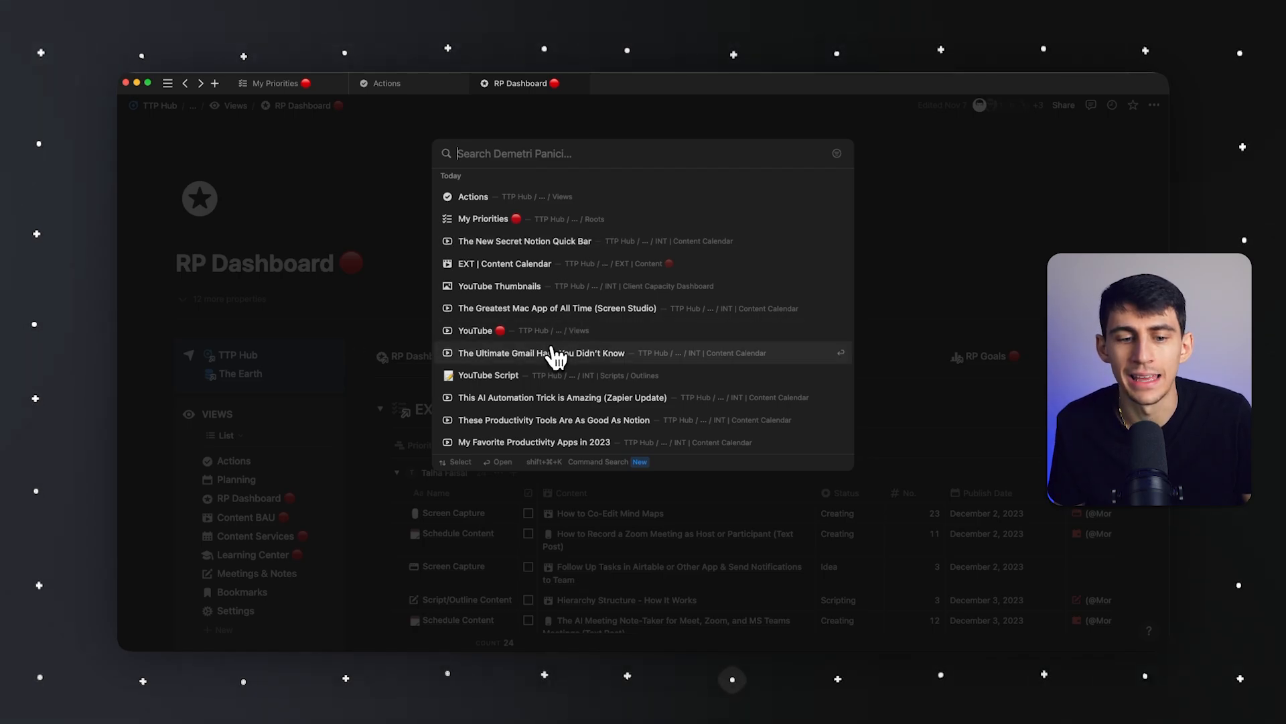
pyautogui.click(541, 353)
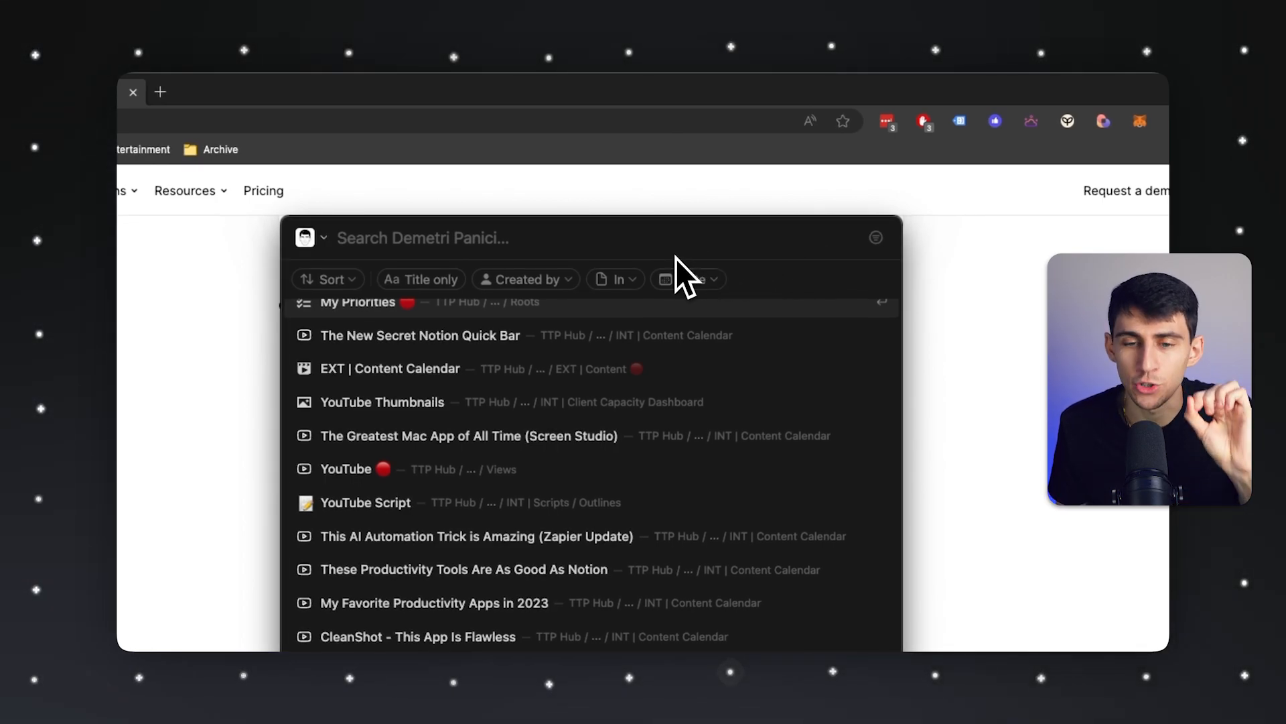
# - Switch quick search to Notion Ambassadors, close it, and scroll to the new-shortcut section
pyautogui.click(688, 278)
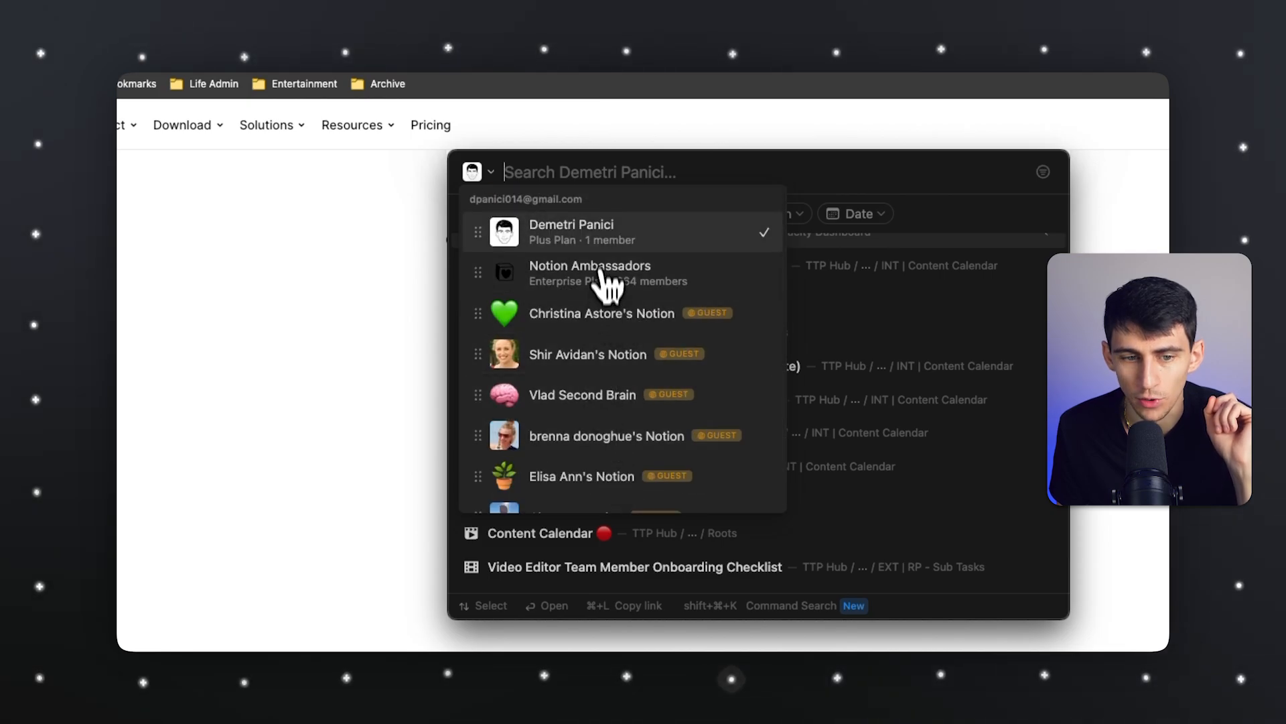
pyautogui.click(590, 273)
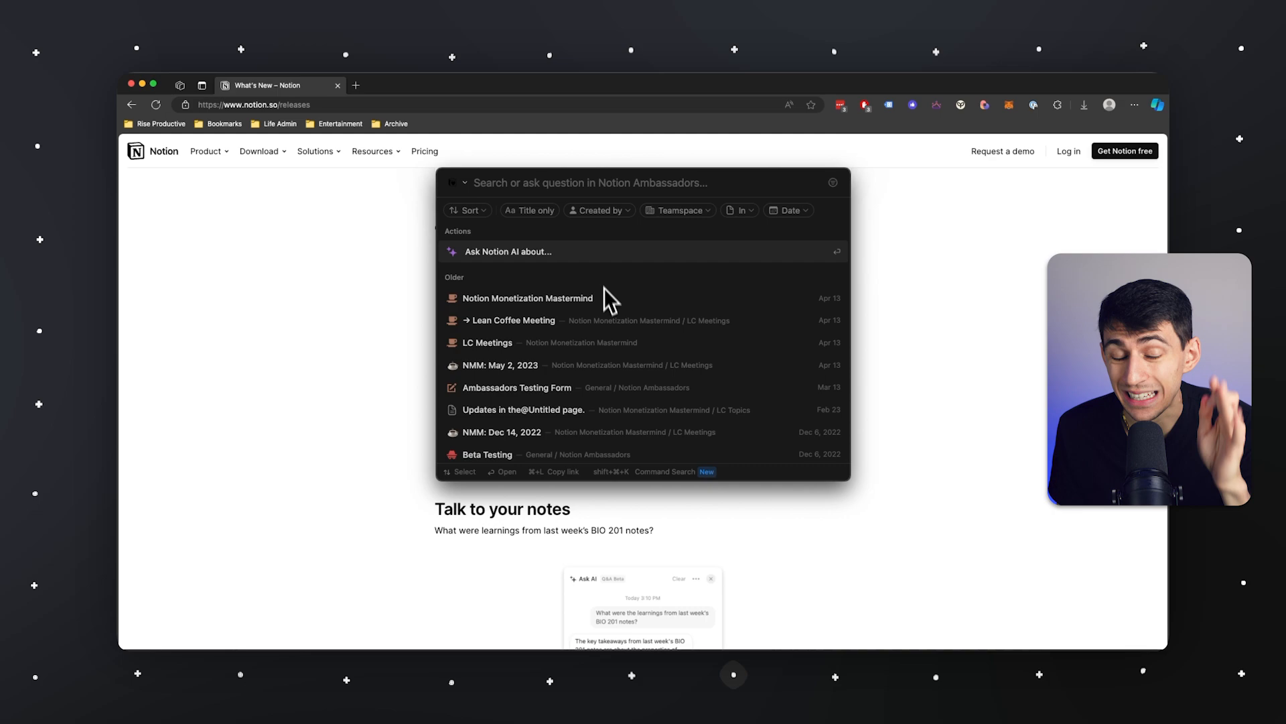
pyautogui.click(527, 297)
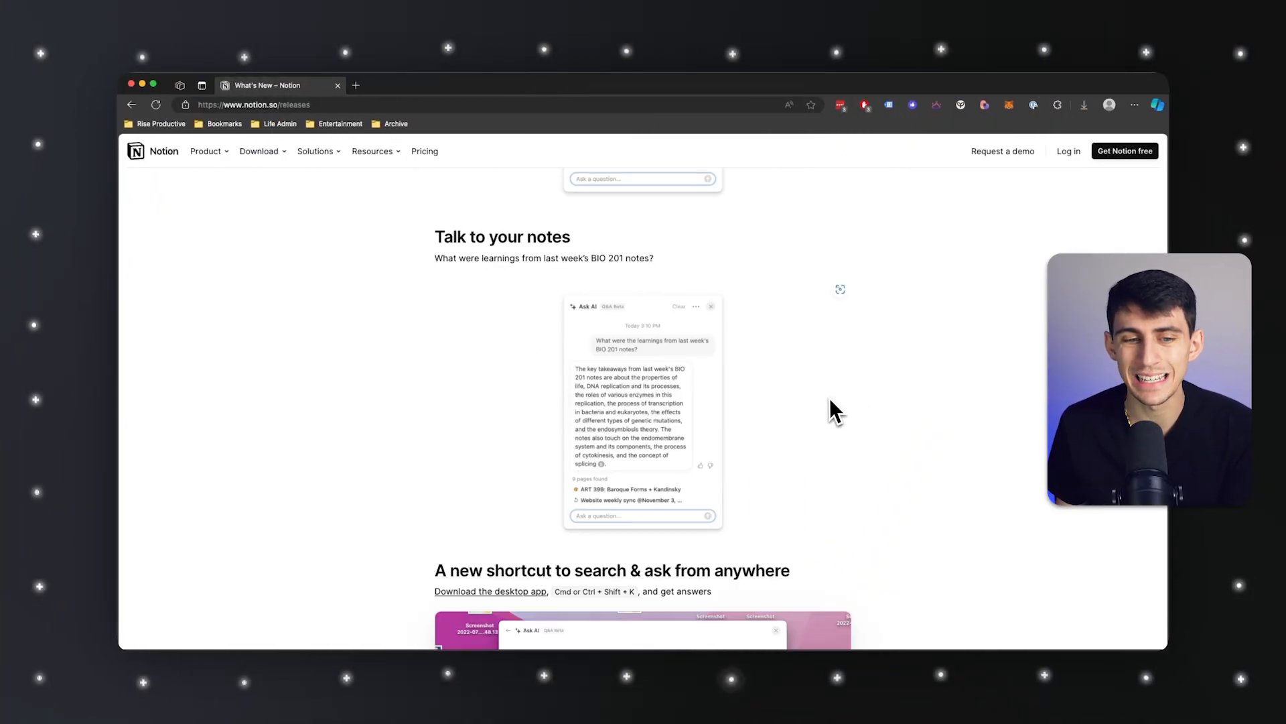
pyautogui.scroll(-3)
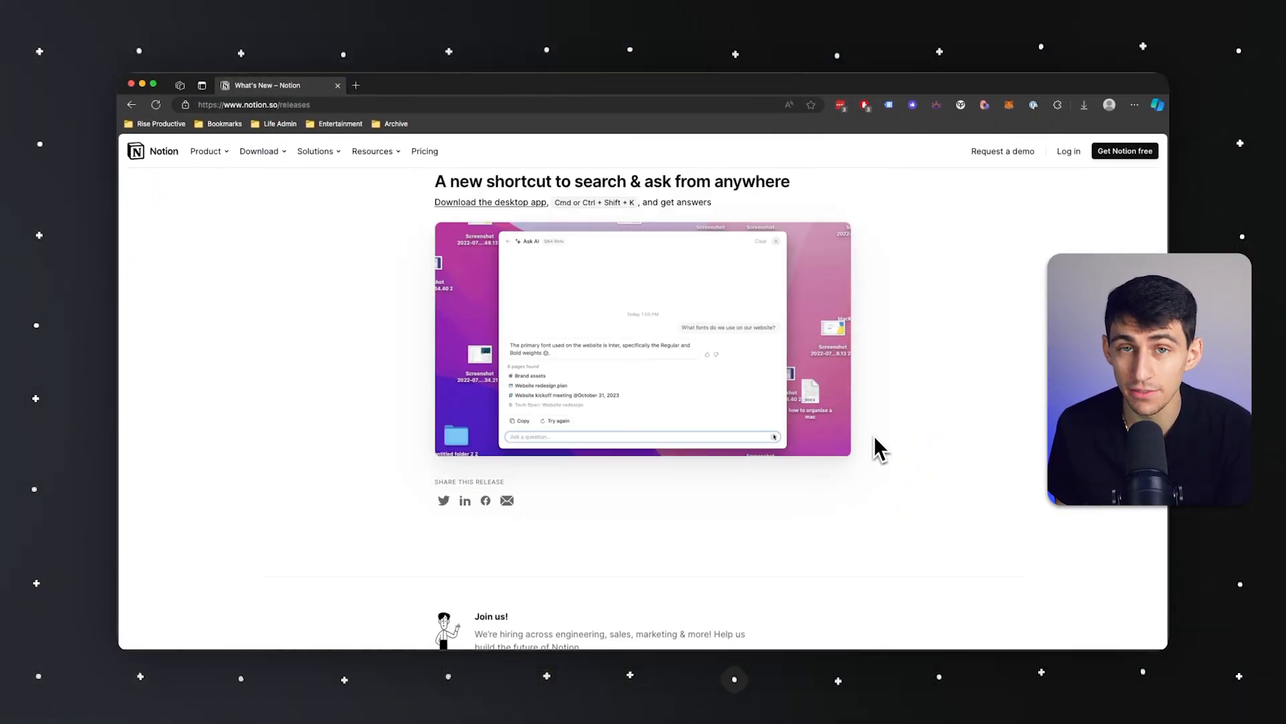